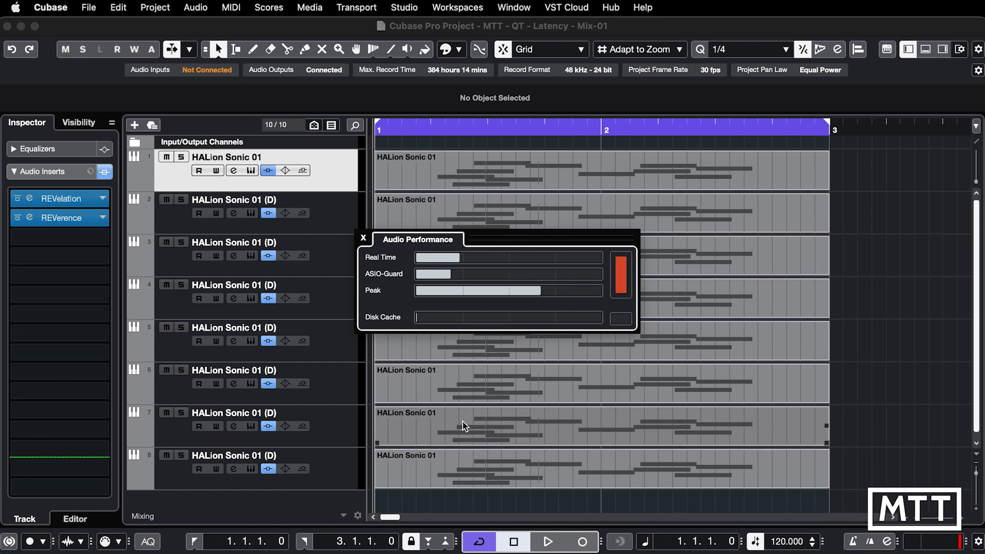
- Play the project to watch the Audio Performance meter peak, then stop
click(546, 542)
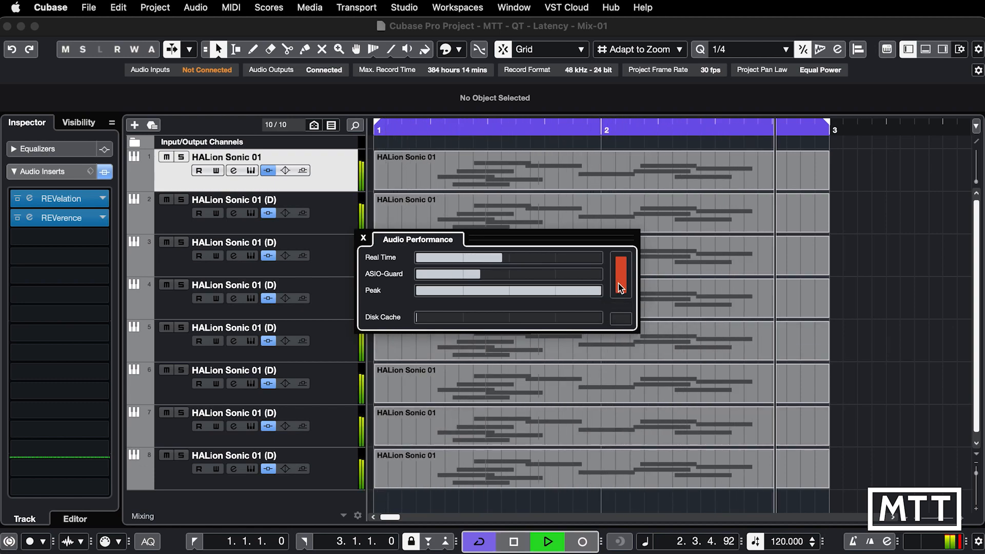
click(546, 542)
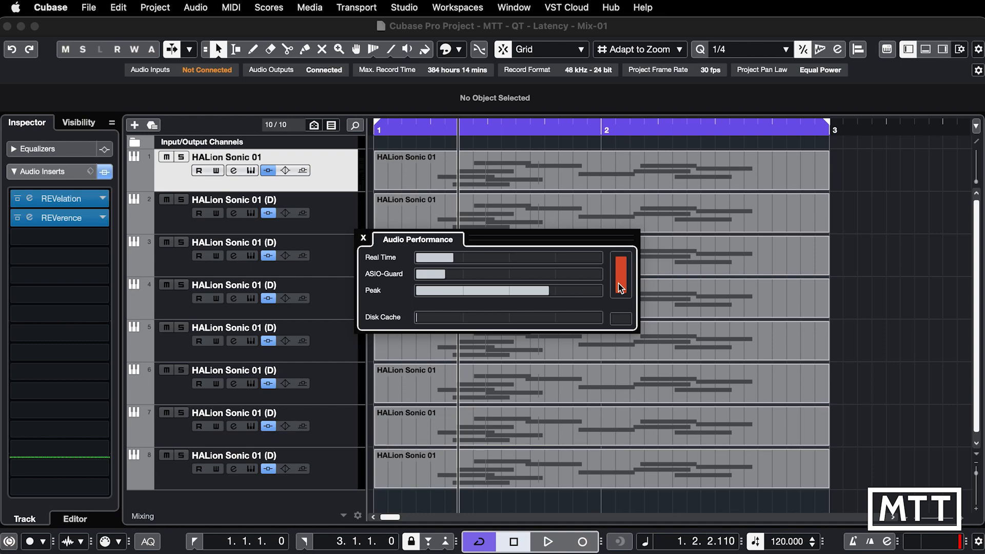
- Bring up Studio Setup and select the UMC202HD 192k interface under Audio System
click(405, 7)
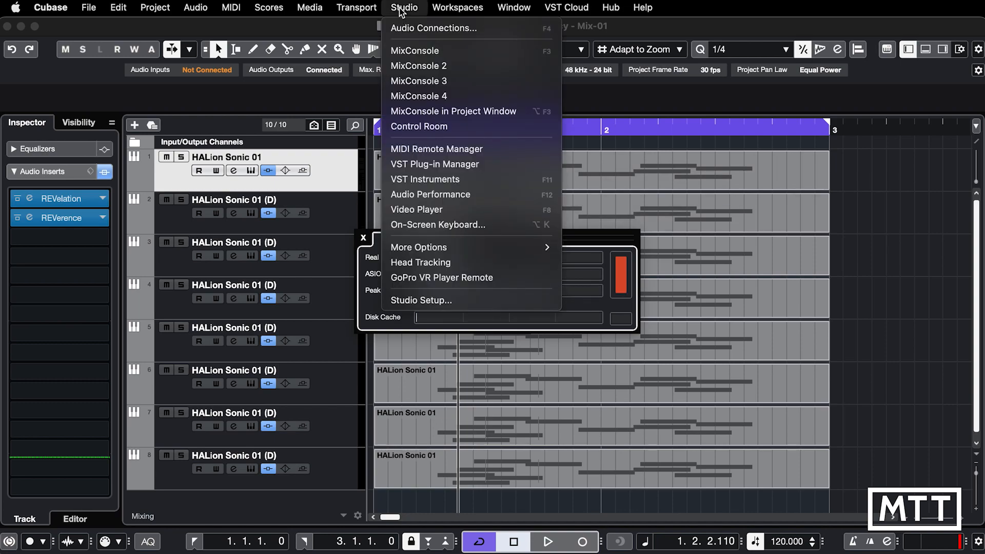
click(430, 194)
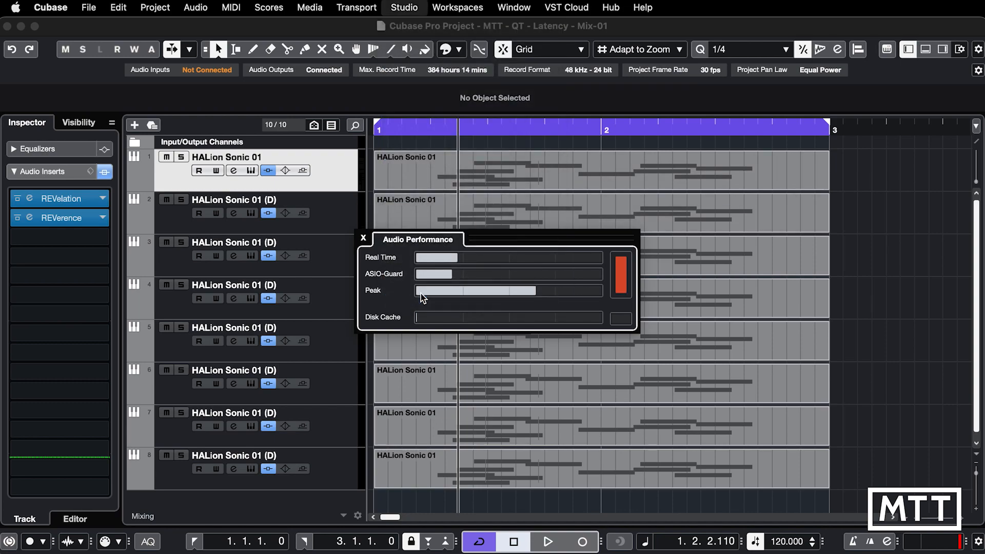
click(404, 8)
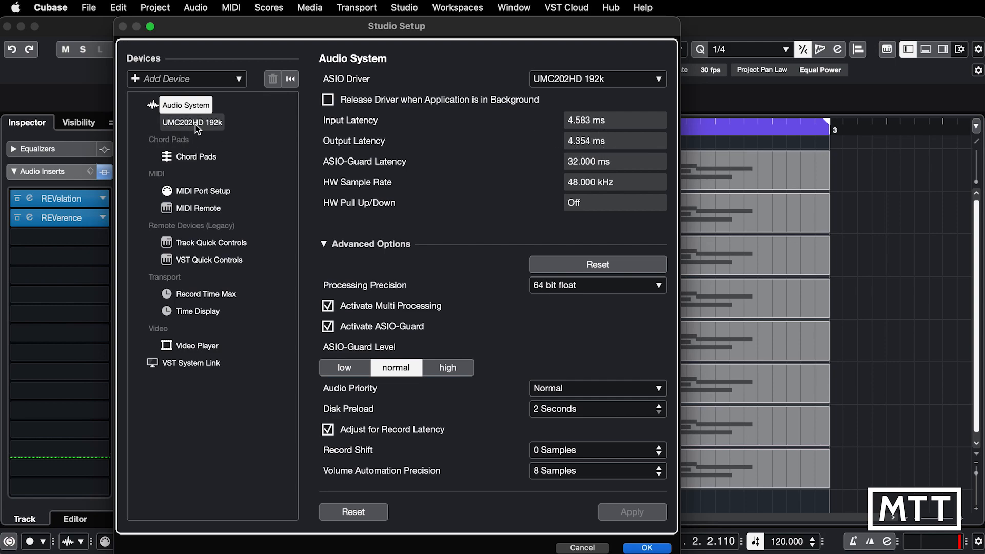
click(197, 122)
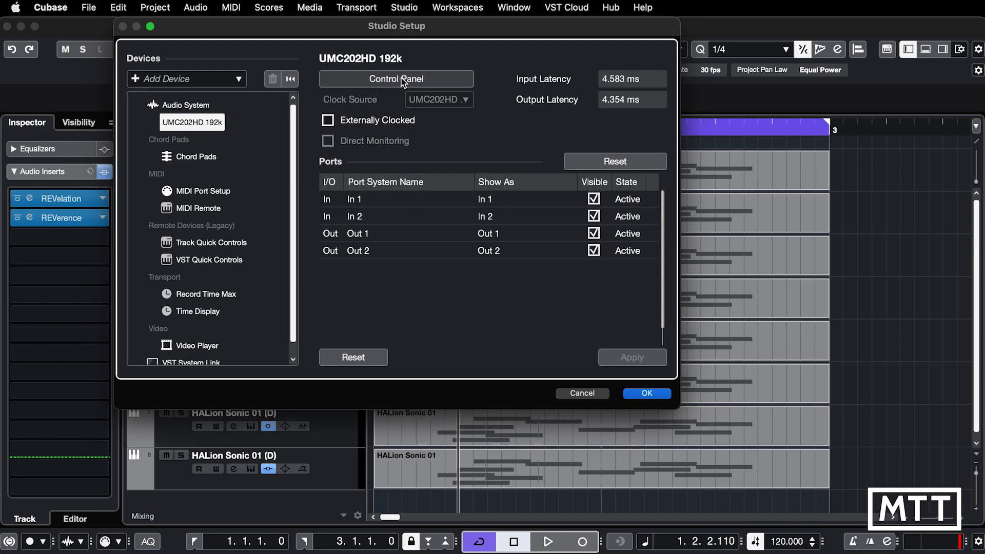
- In the interface's Control Panel, raise the buffer size from 64 to 128 samples
click(396, 79)
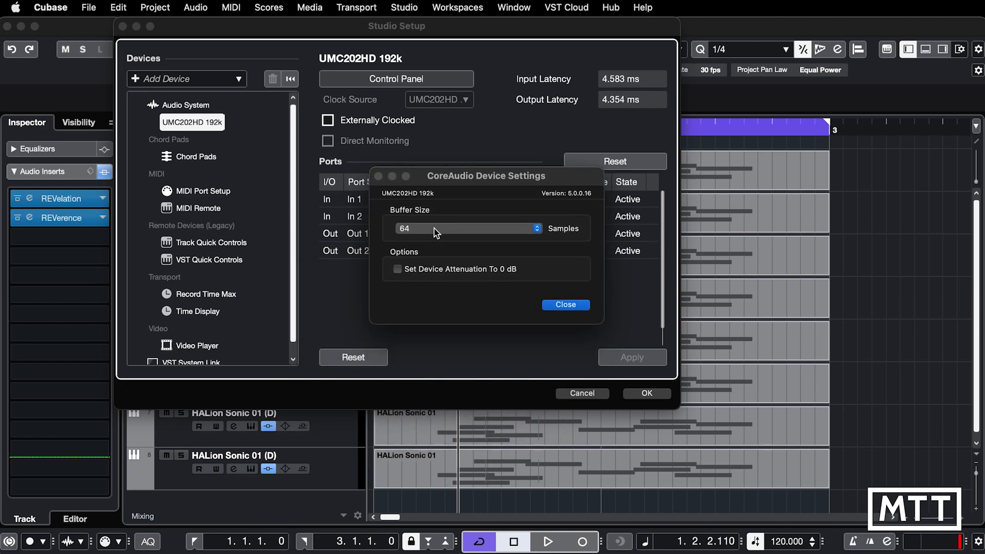
click(465, 228)
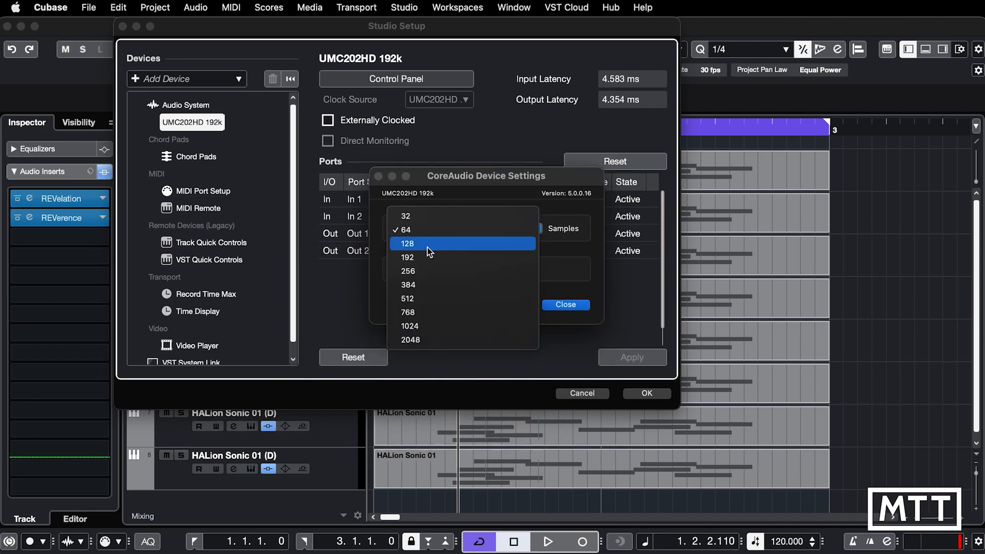
click(563, 304)
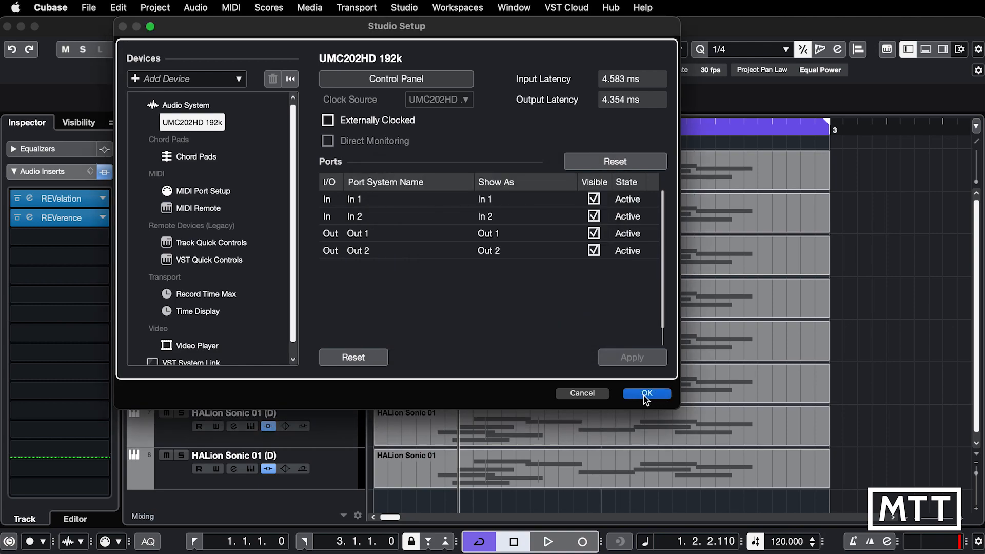
- Confirm Studio Setup with OK and play the project to test the 128-sample buffer
click(645, 393)
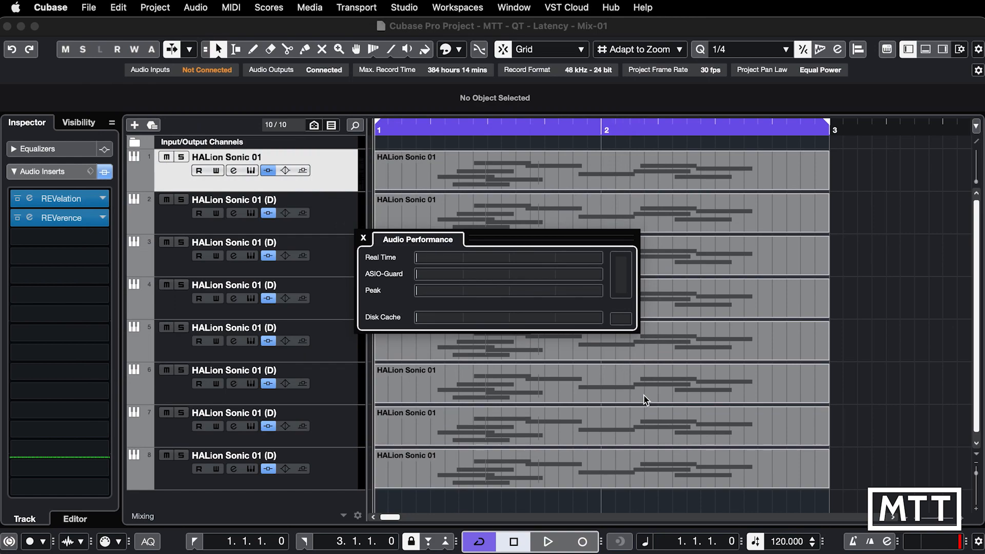
click(546, 541)
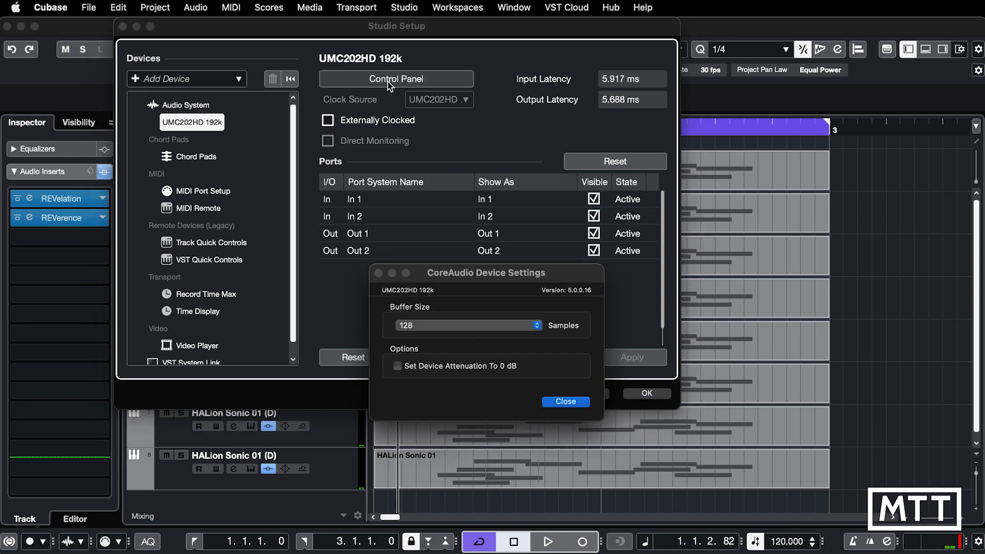
- Set the buffer size to 512 samples (about 13.9 ms latency) and close the driver settings
click(467, 325)
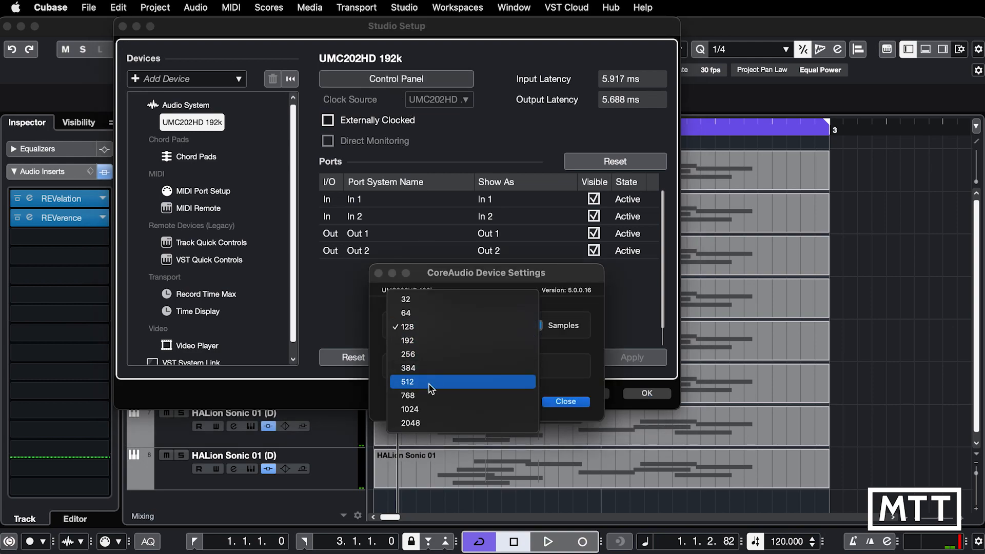
click(407, 381)
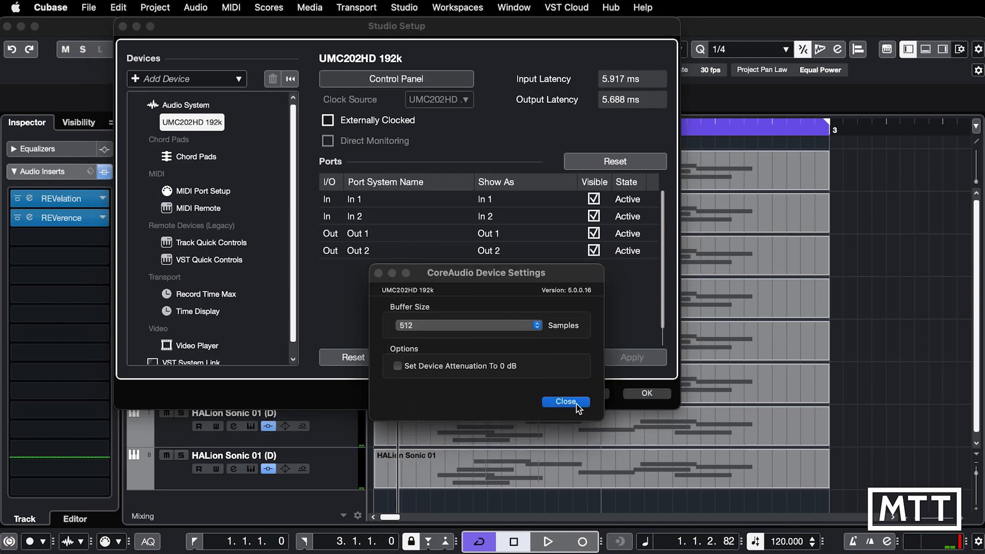
click(564, 401)
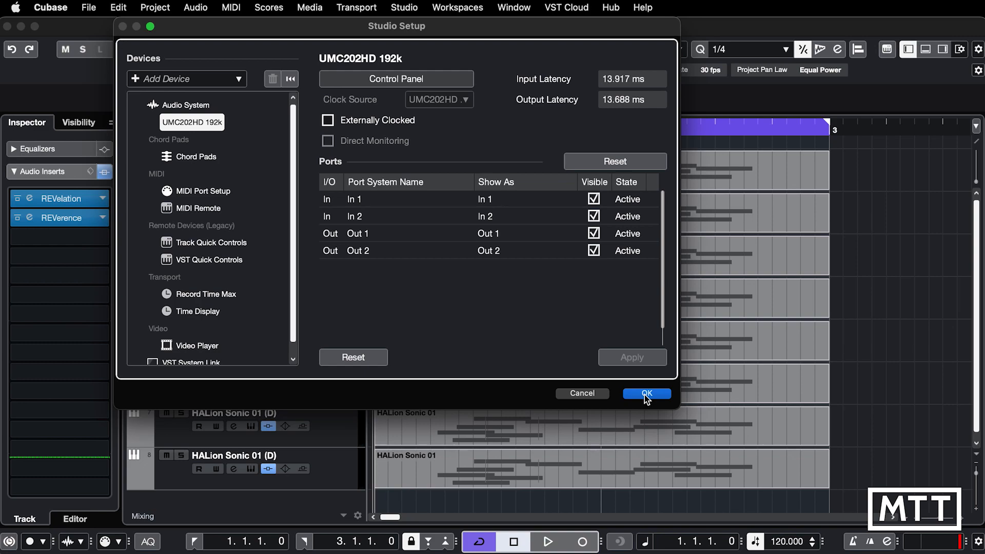
- Confirm Studio Setup and play the project, the performance meter now staying low
click(645, 394)
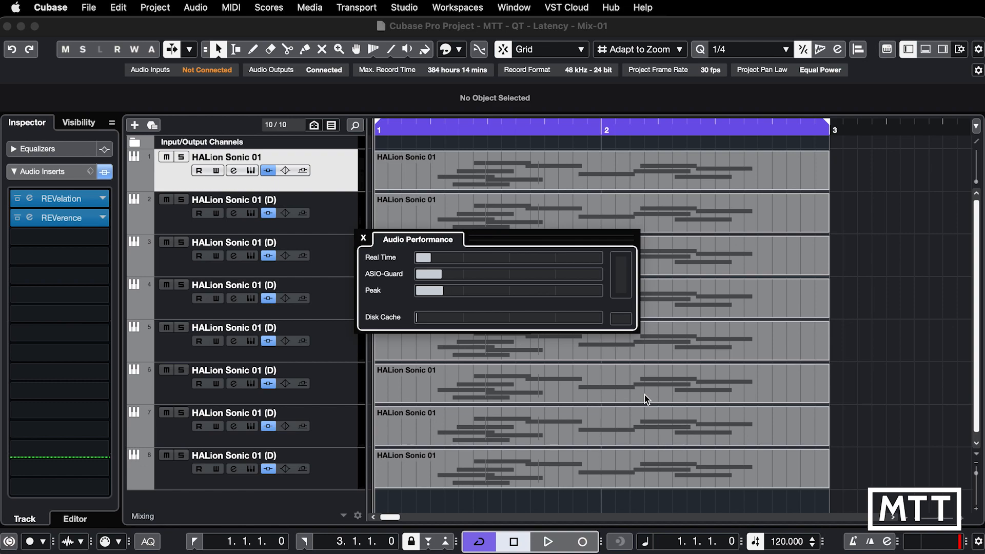
click(548, 542)
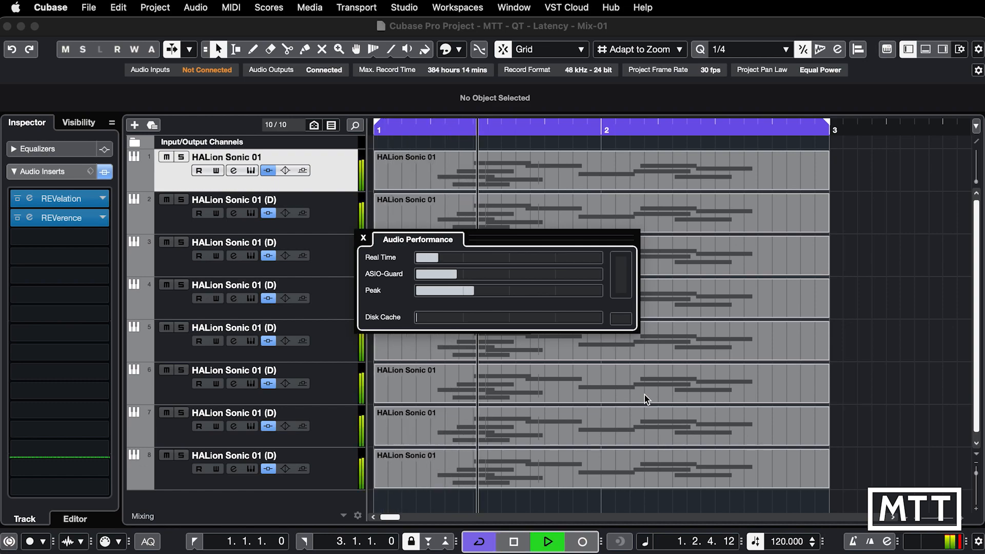